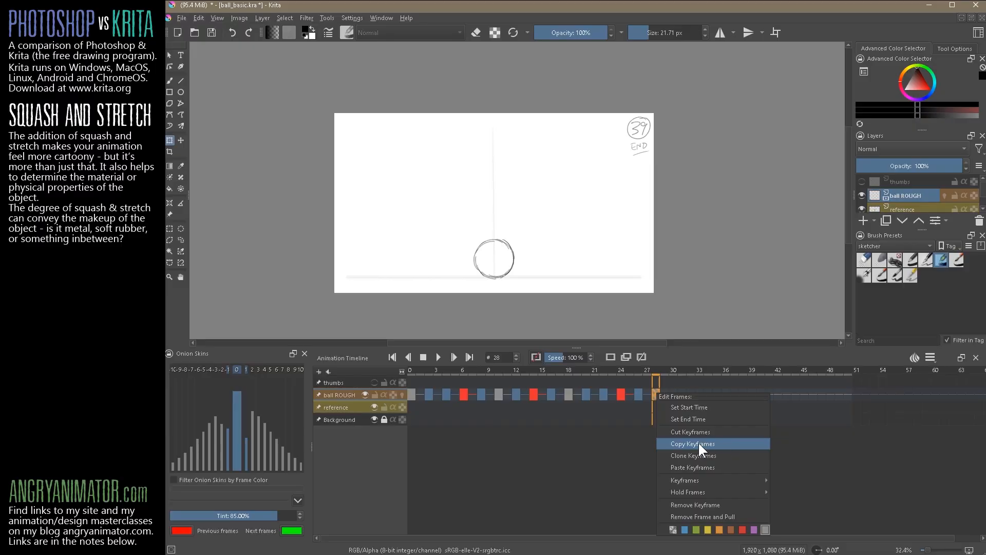
Step: Copy the landing ball keyframe and paste it as a new keyframe at frame 30
click(692, 443)
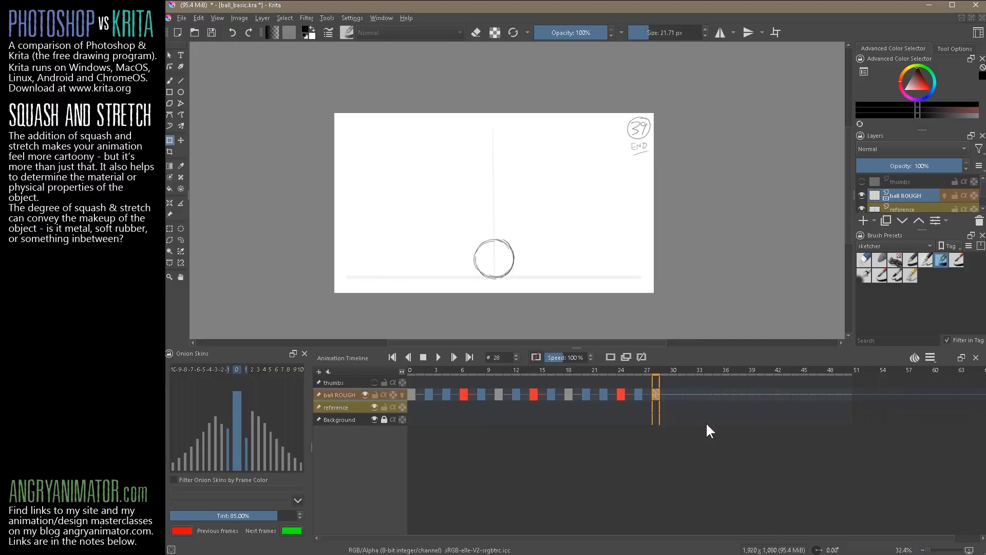
right_click(672, 395)
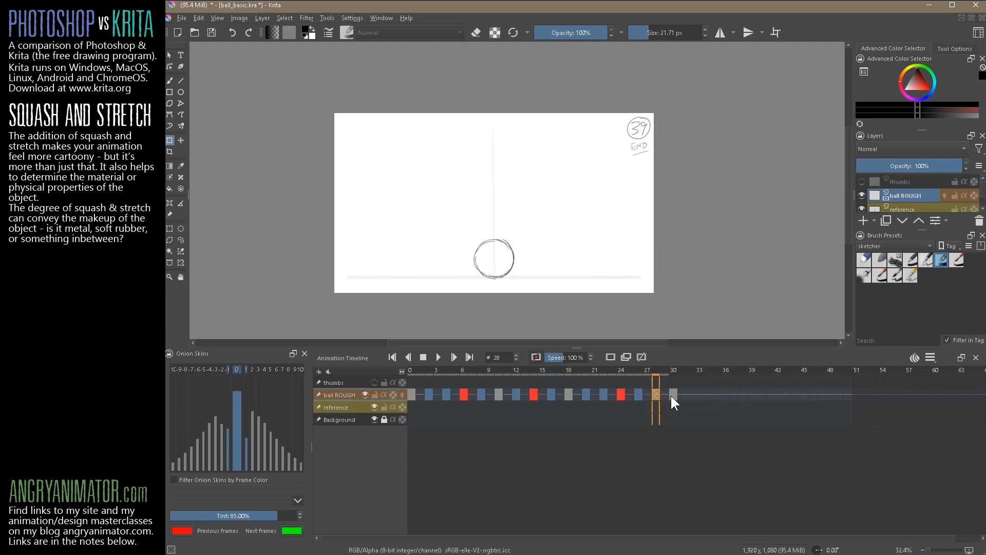
click(674, 395)
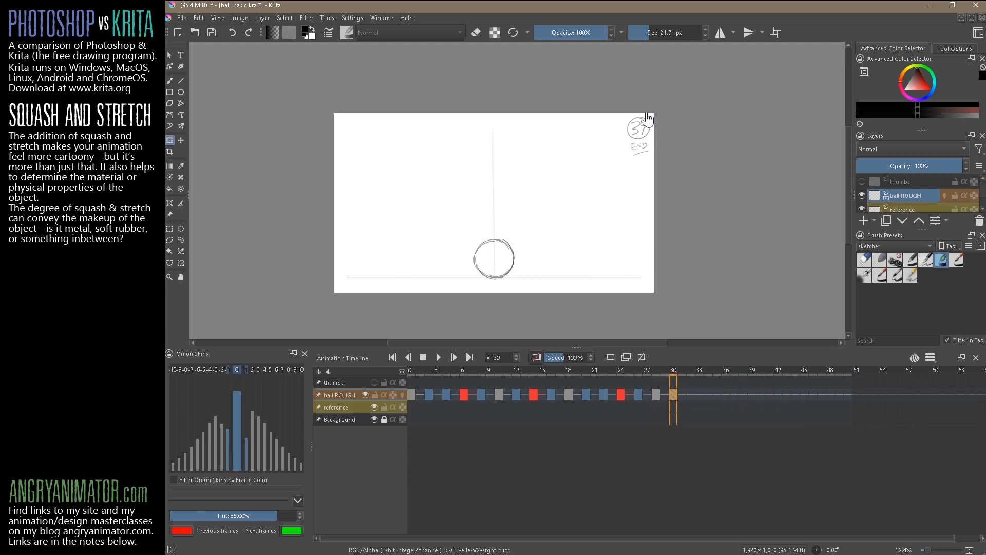
mouse_move(673, 175)
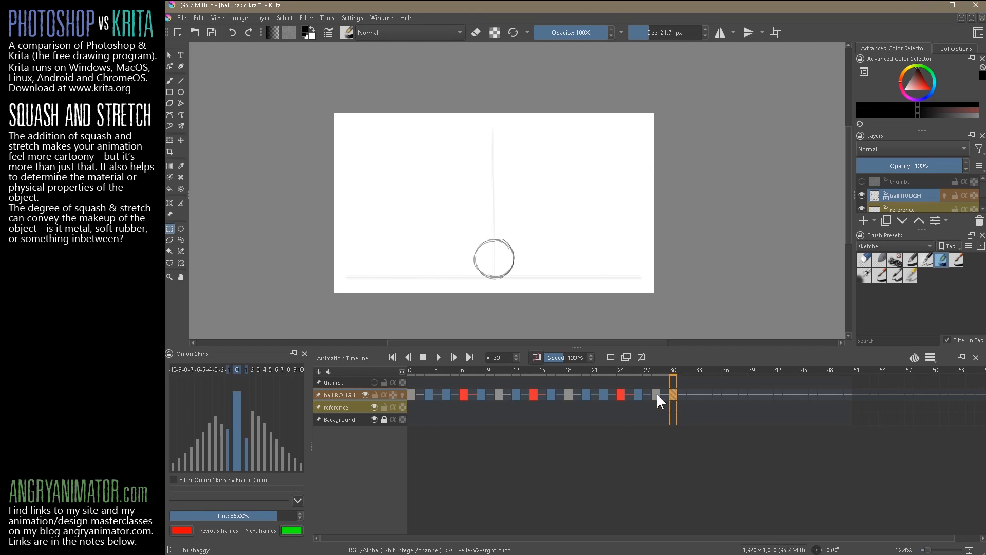
Step: Paste a second copy of the landing ball keyframe at frame 32
click(638, 395)
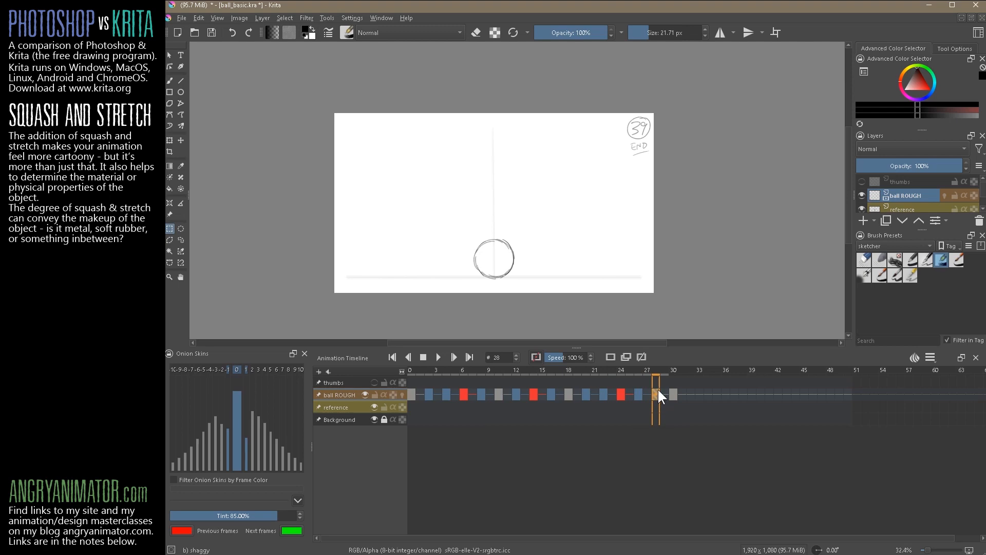
right_click(689, 394)
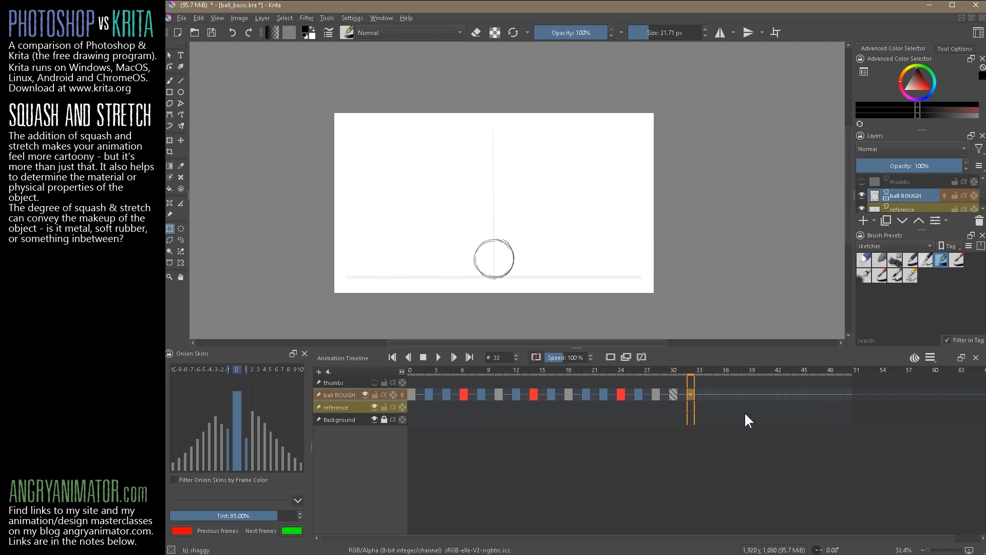
right_click(673, 400)
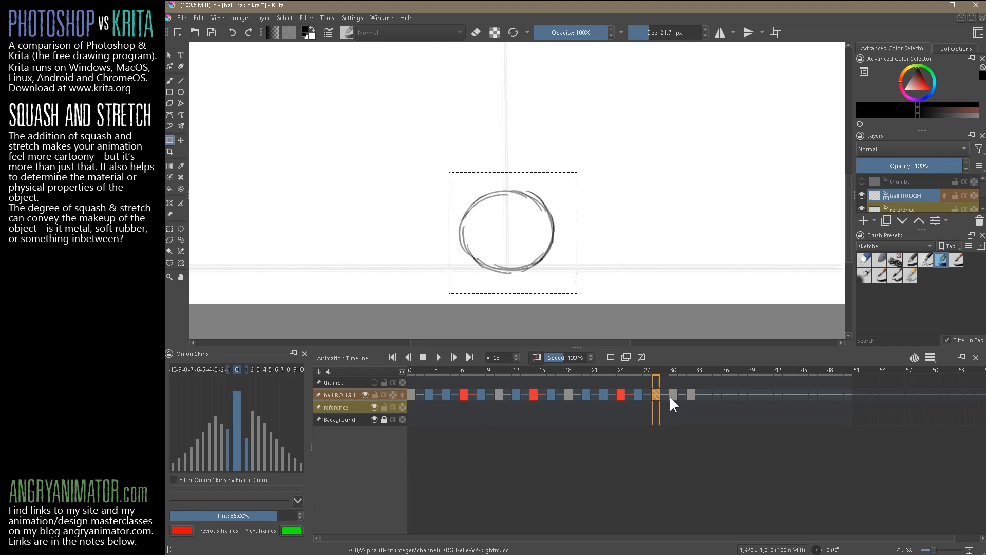
Step: Redraw the ball at frame 31 as a larger rough circle over the onion skins
click(673, 395)
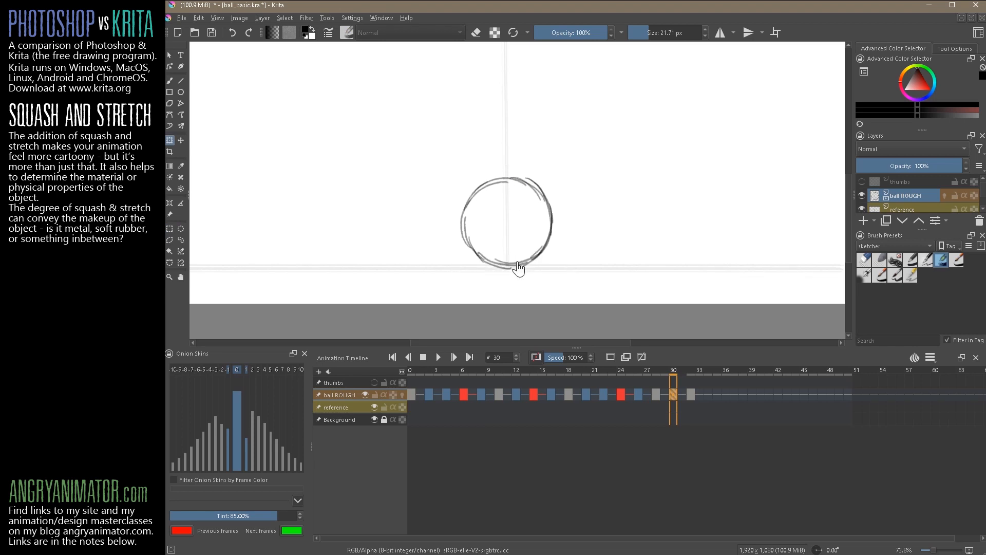
click(690, 394)
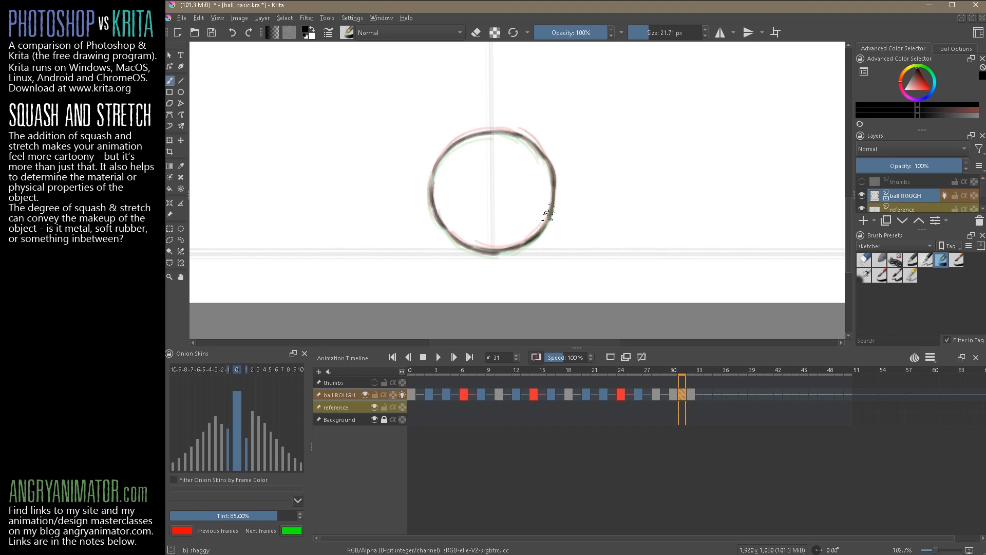
Step: Paste a settle keyframe at frame 33 after the overshoot frames
click(705, 395)
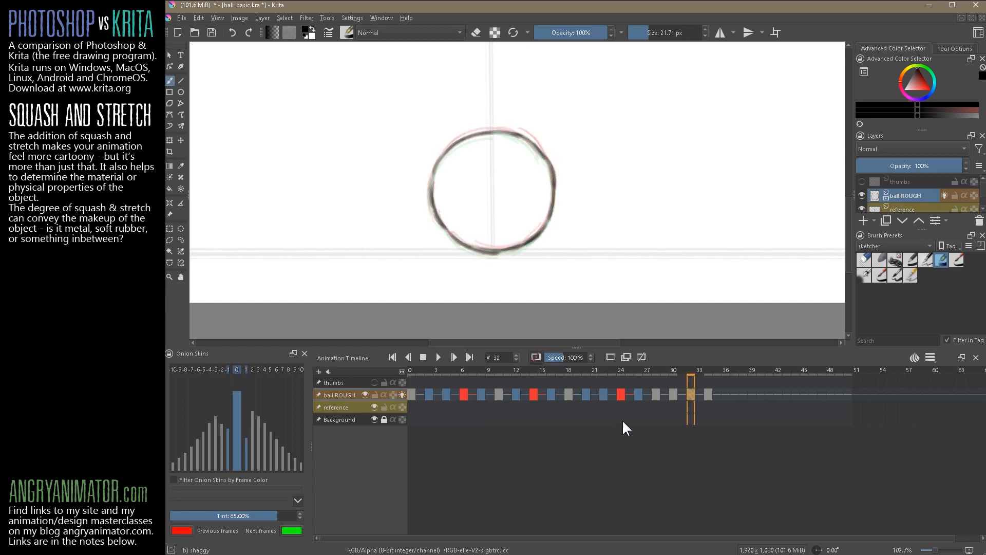
right_click(692, 393)
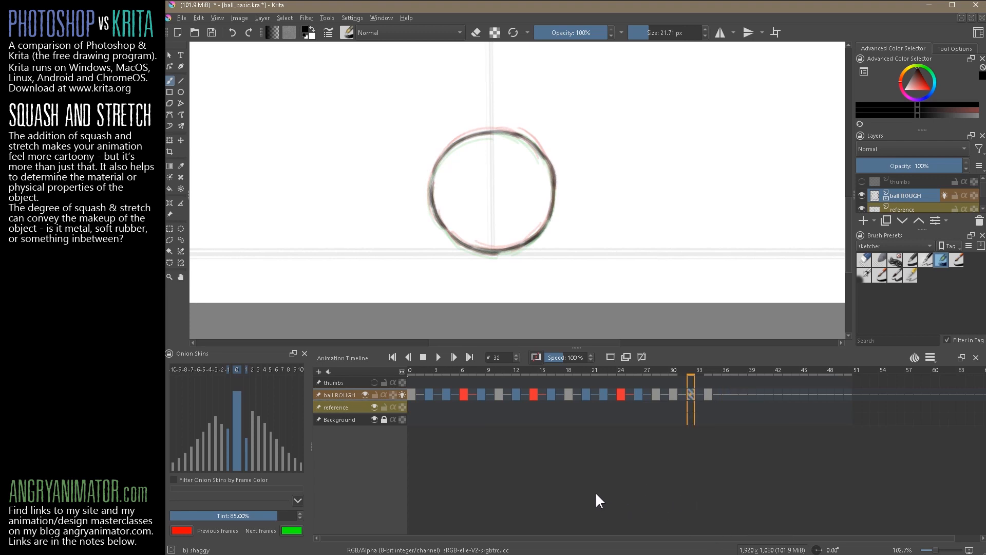
Step: Play the bouncing ball animation back from frame 0
click(392, 356)
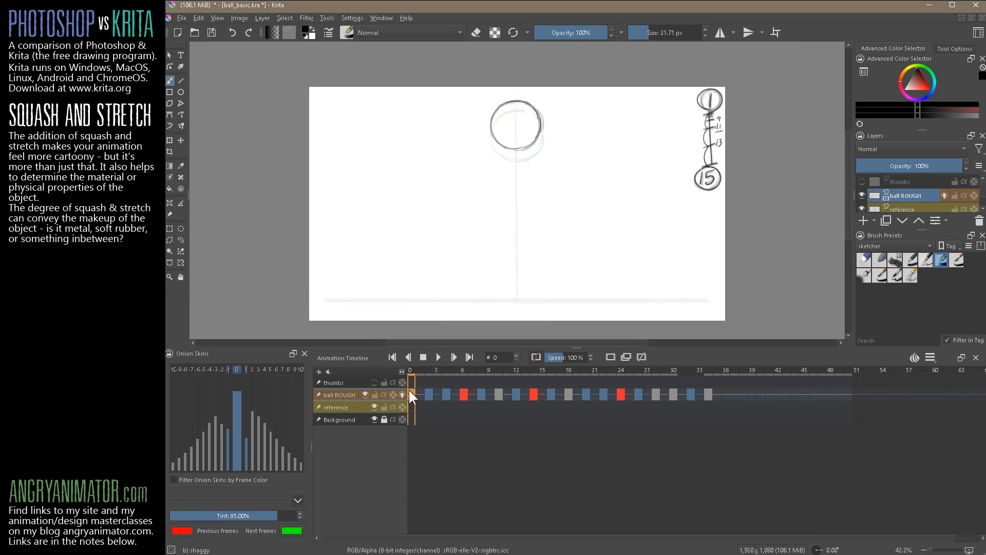
click(437, 357)
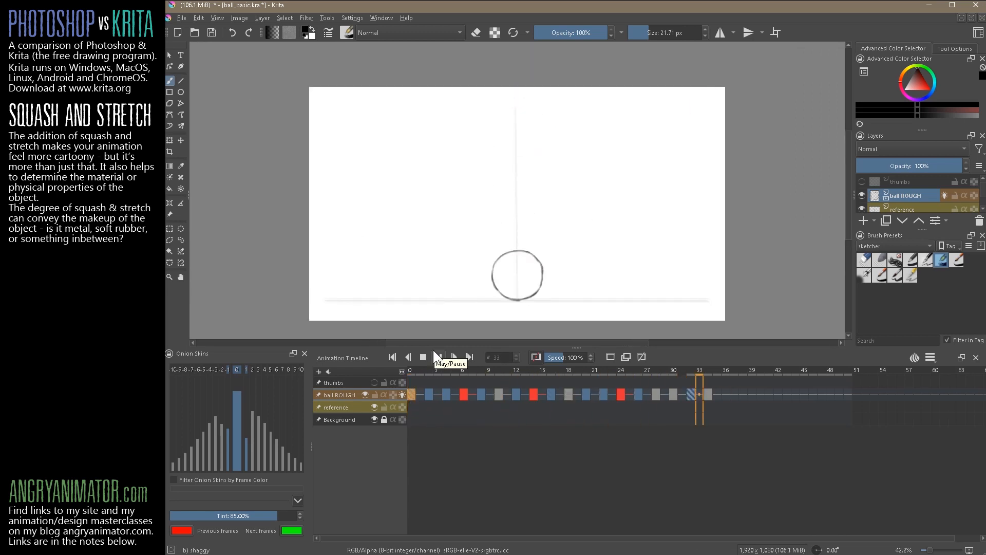